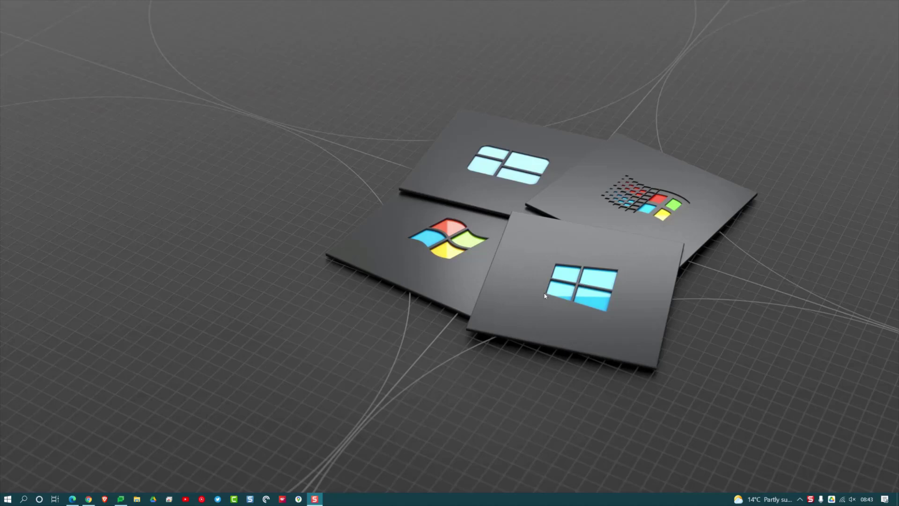
mouse_move(219, 344)
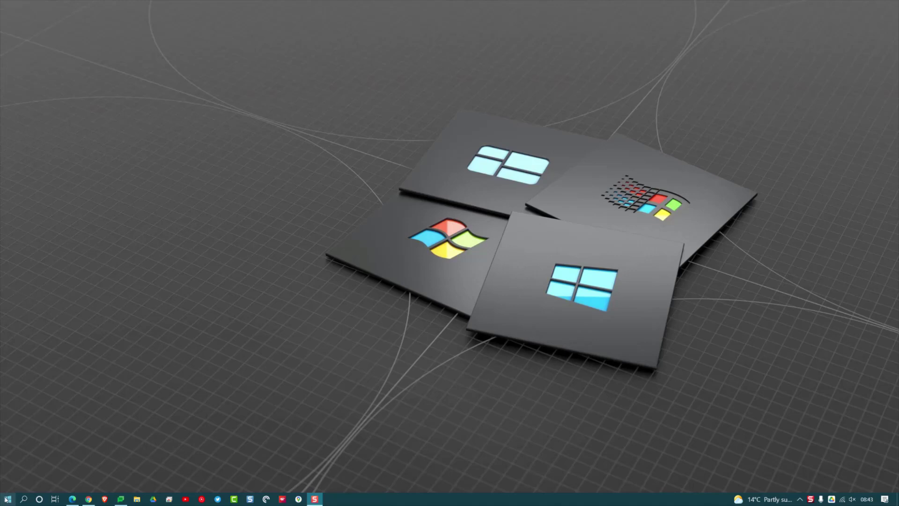
Open the Start menu from the Windows 10 taskbar.
left_click(8, 498)
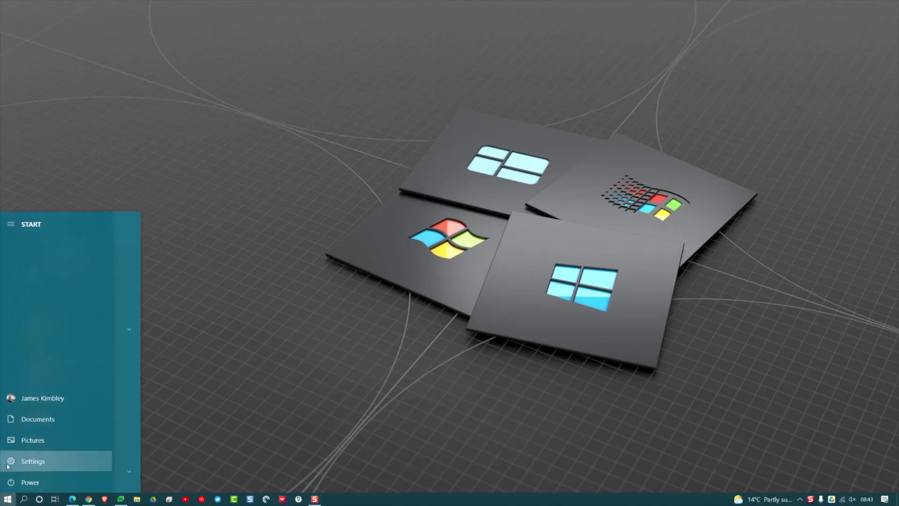
Go to Settings > Update & Security > Windows Insider Programme.
left_click(32, 460)
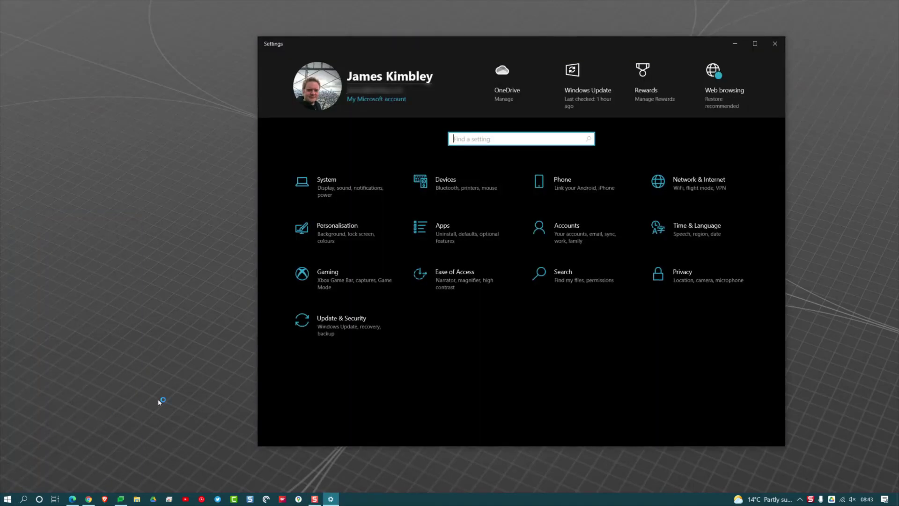
left_click(341, 325)
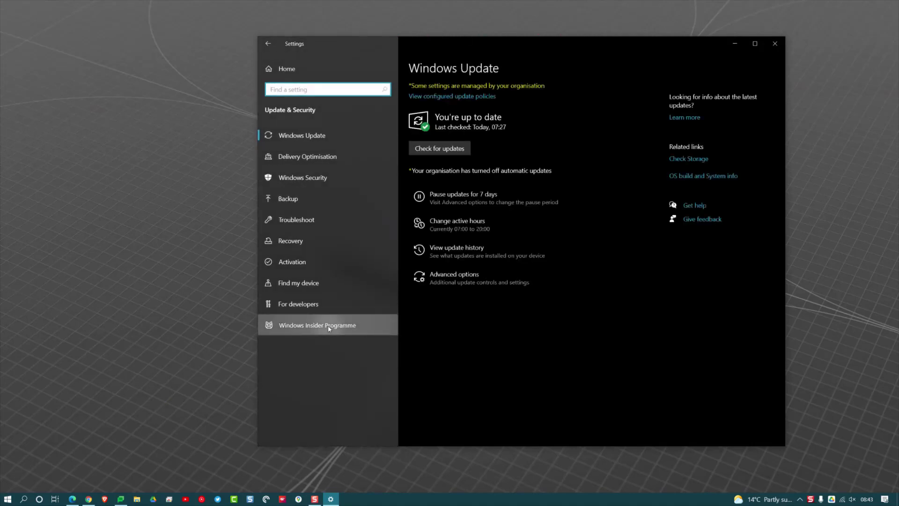
left_click(317, 325)
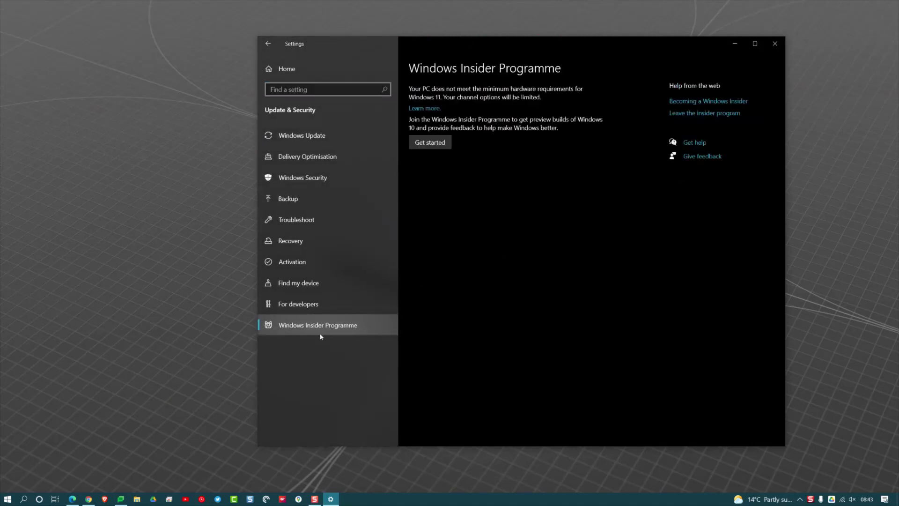
Get started with the Insider Programme and link the suggested Microsoft account.
left_click(430, 141)
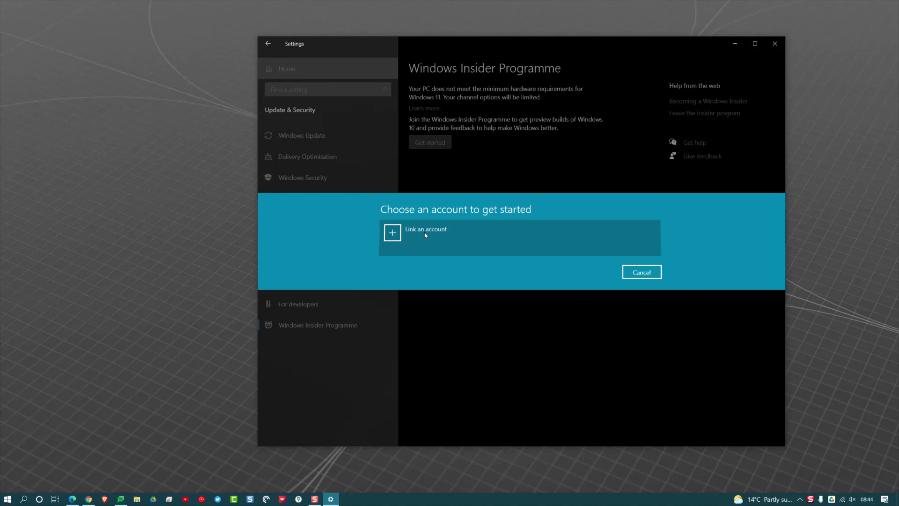
left_click(424, 233)
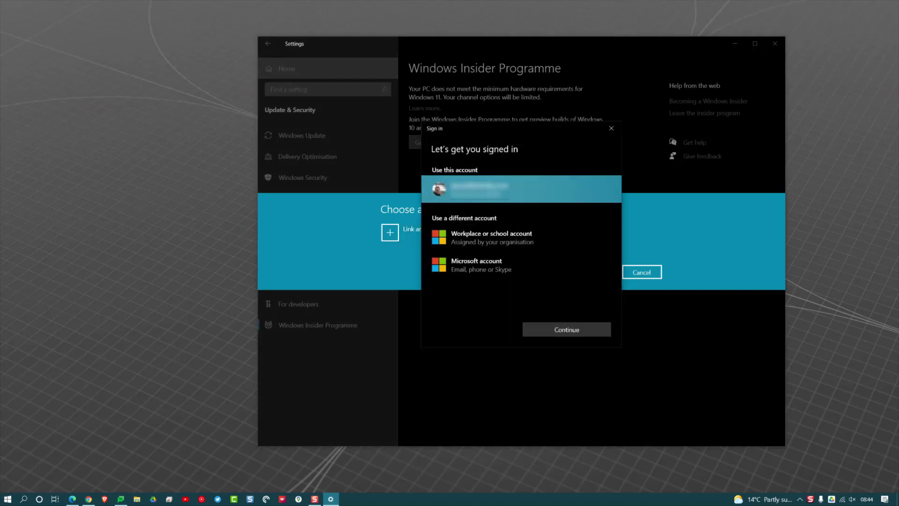
left_click(565, 329)
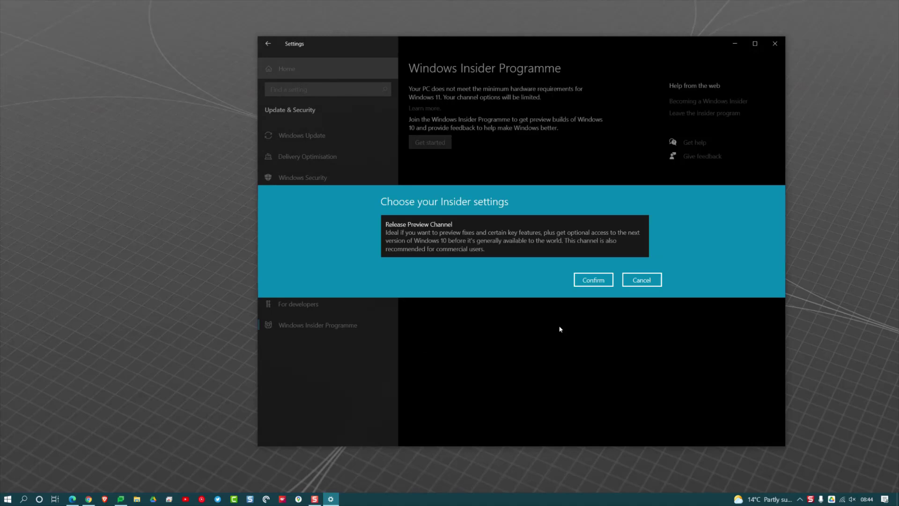
mouse_move(476, 256)
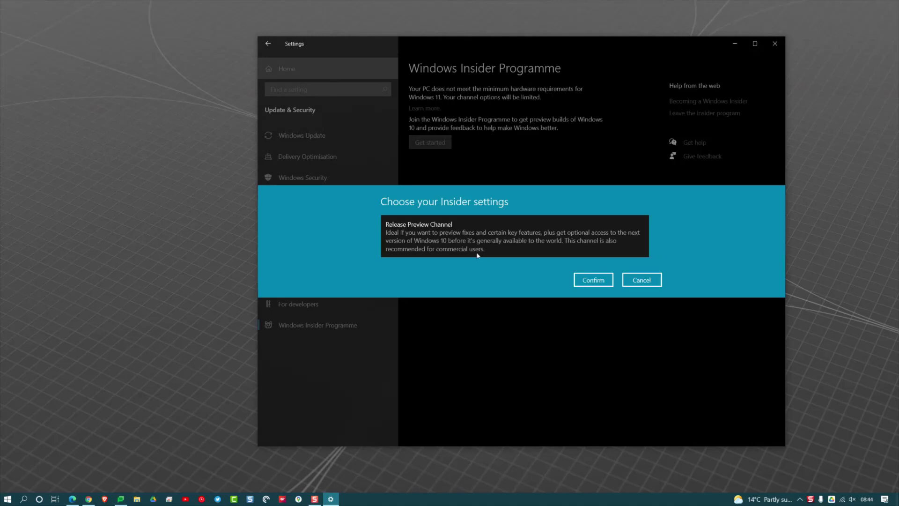
mouse_move(392, 231)
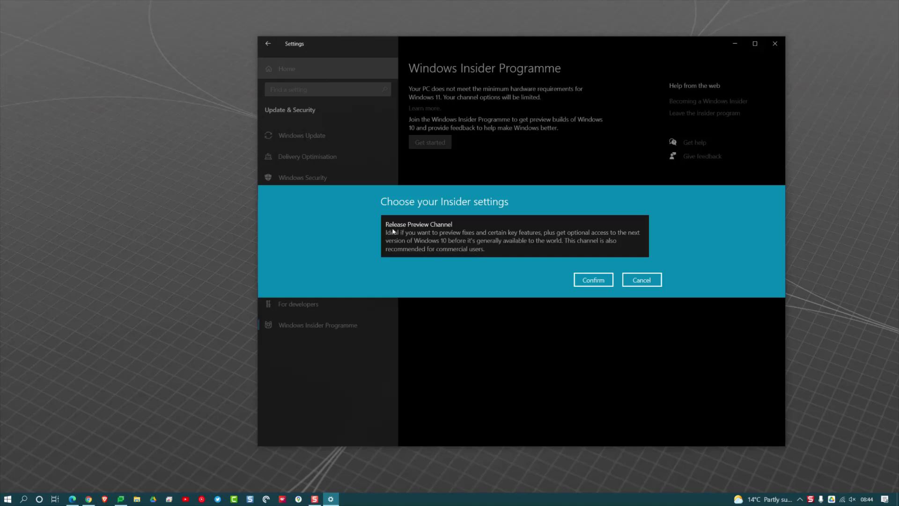
mouse_move(433, 236)
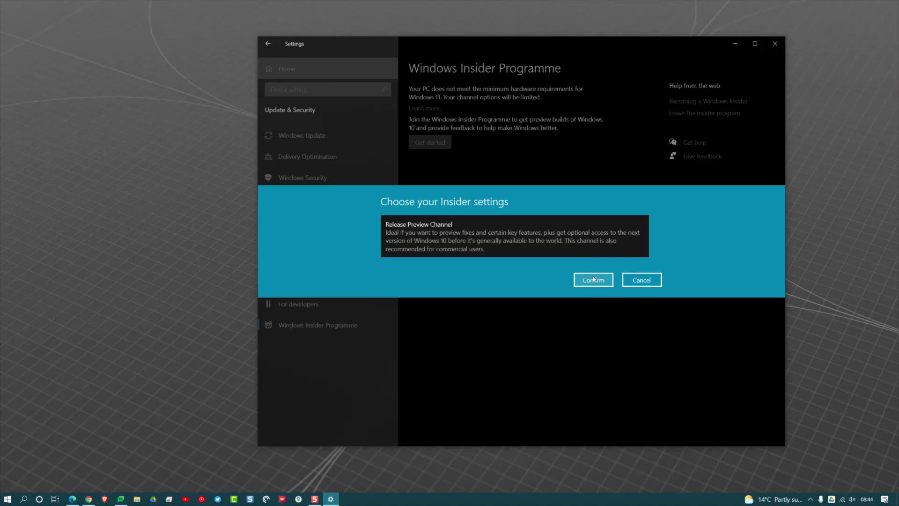
Confirm Release Preview Channel as the chosen Insider channel.
left_click(592, 279)
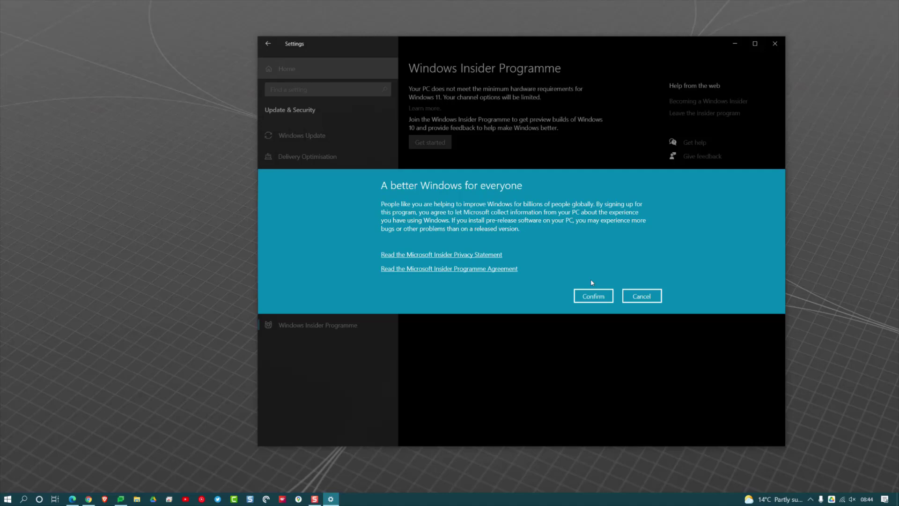
Confirm agreement to the Insider Programme terms, prompting a restart.
left_click(593, 295)
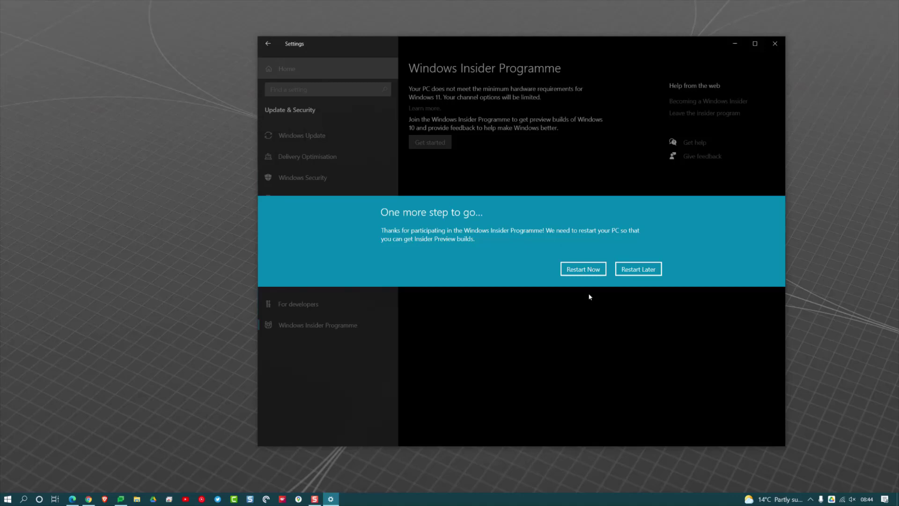
mouse_move(637, 269)
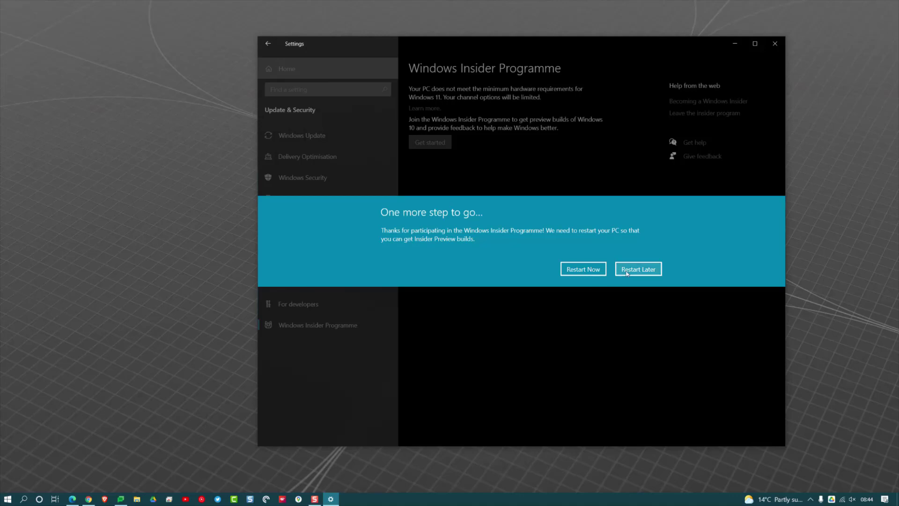